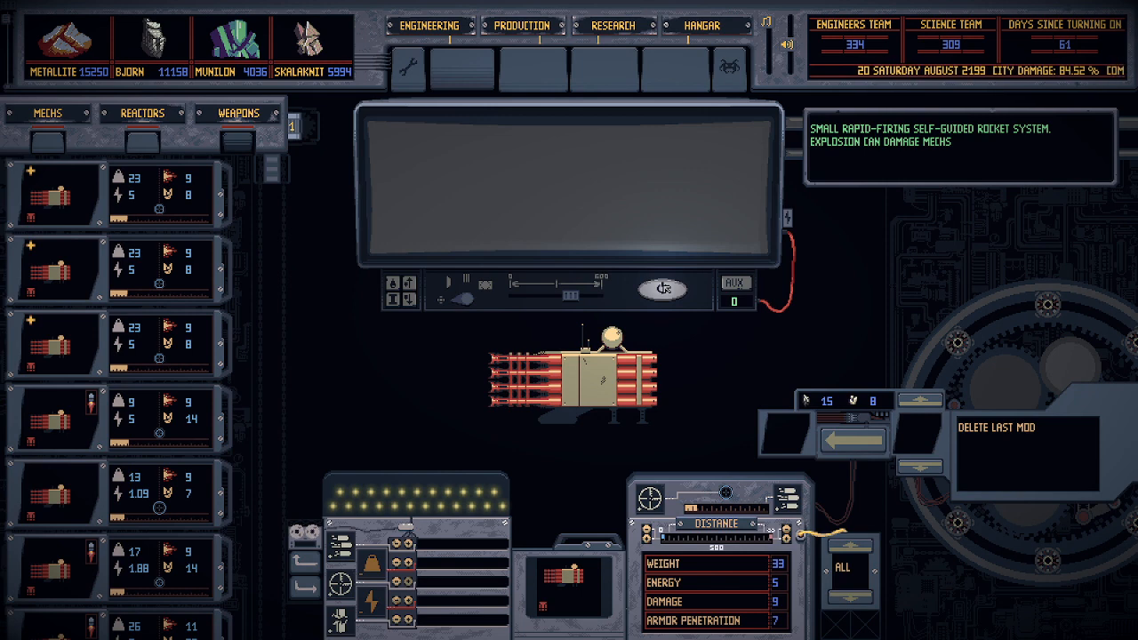
# Launch the rocket system simulation: a 20-shot test run reaching 80% accuracy.
pyautogui.click(650, 290)
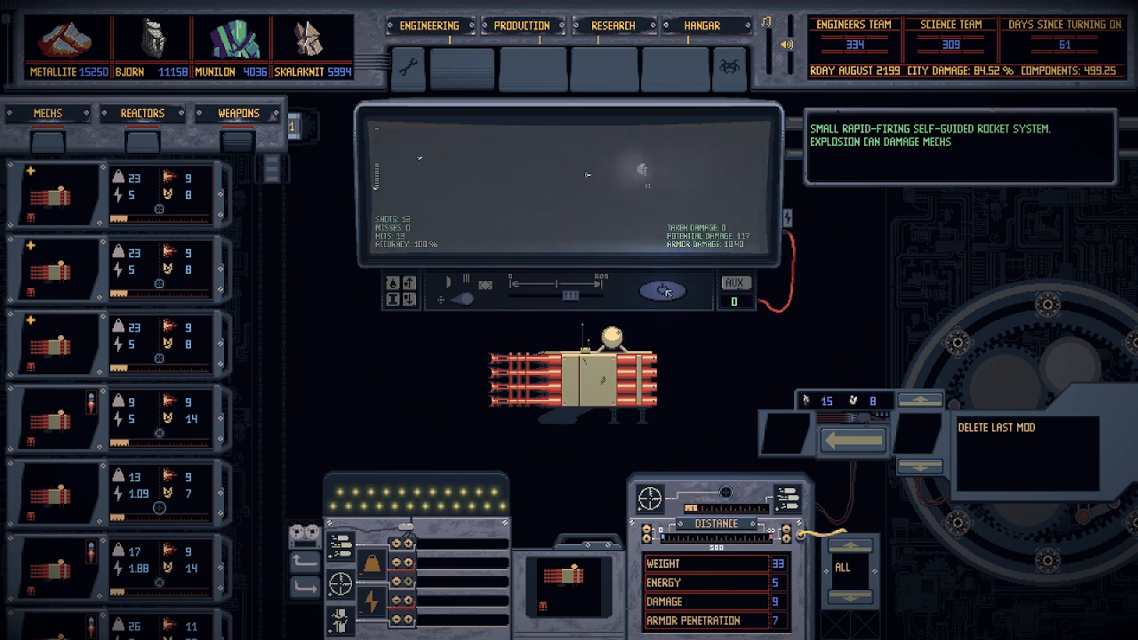
pyautogui.click(662, 291)
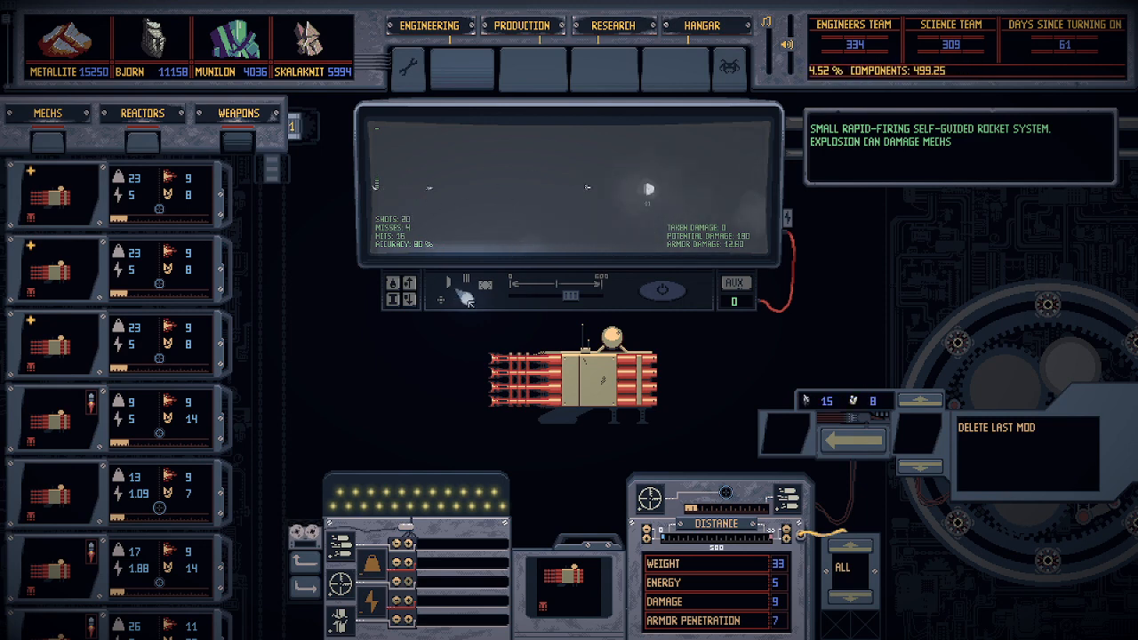
# Rerun the rocket firing test; the latest 20-shot run scores 17 hits (85%).
pyautogui.click(466, 298)
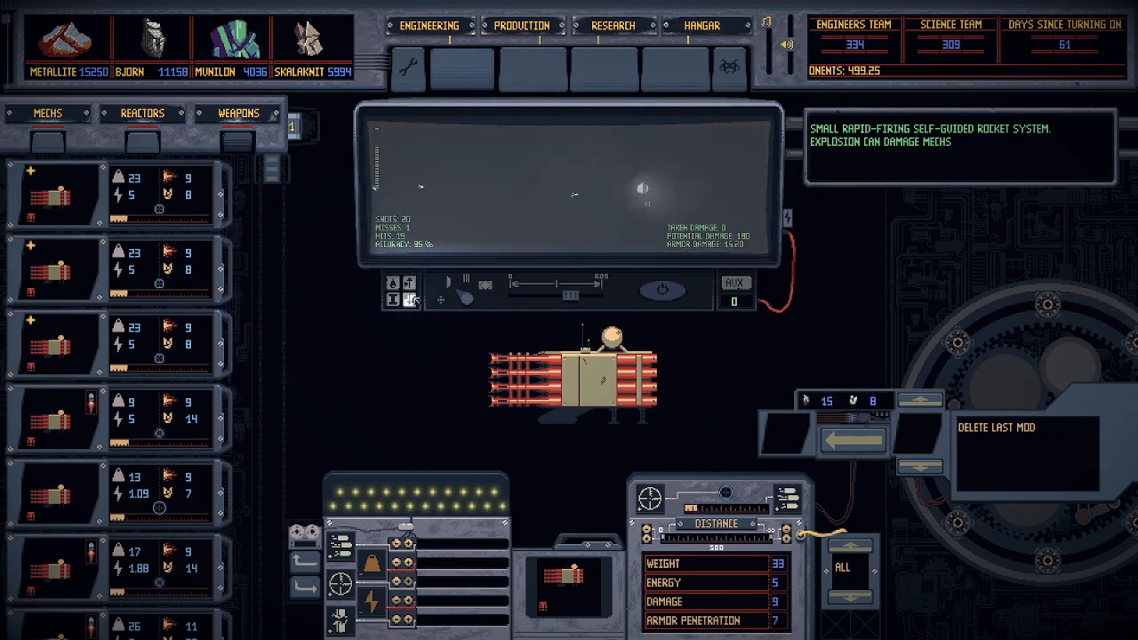
pyautogui.click(414, 301)
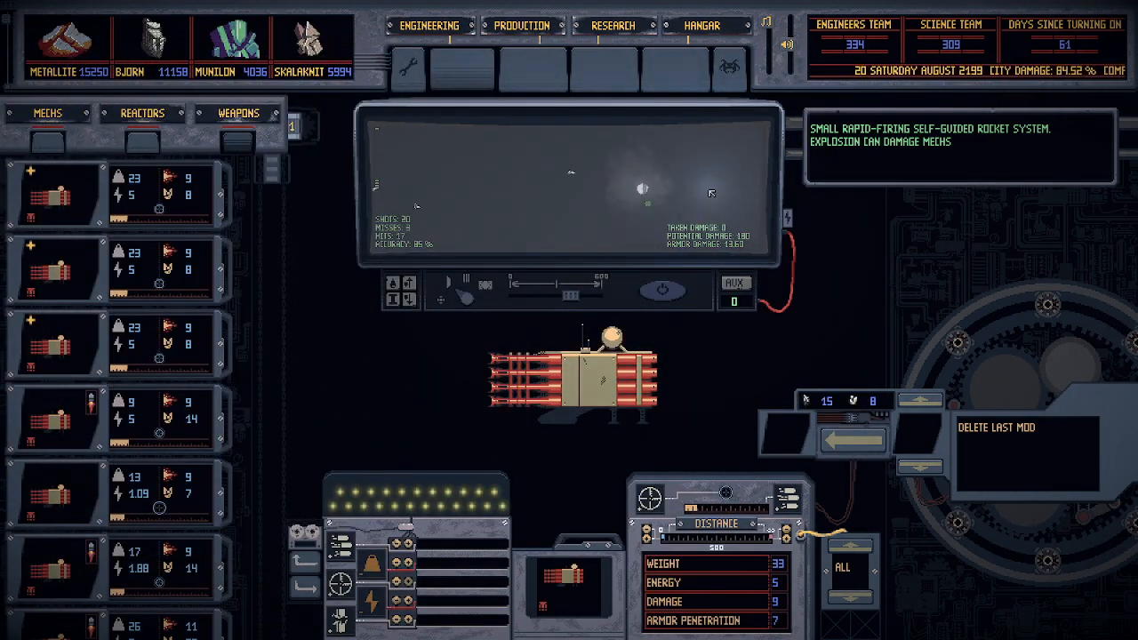
# Rerun the rocket test with the mod at weight 40, energy 10, scoring 60% accuracy.
pyautogui.click(396, 296)
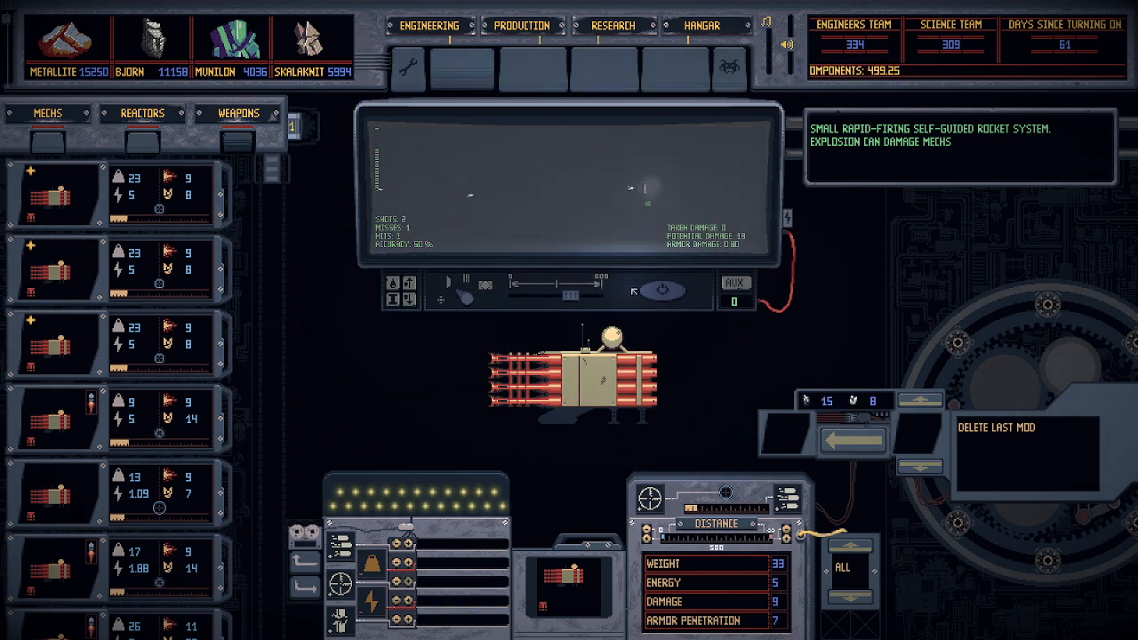
pyautogui.click(662, 290)
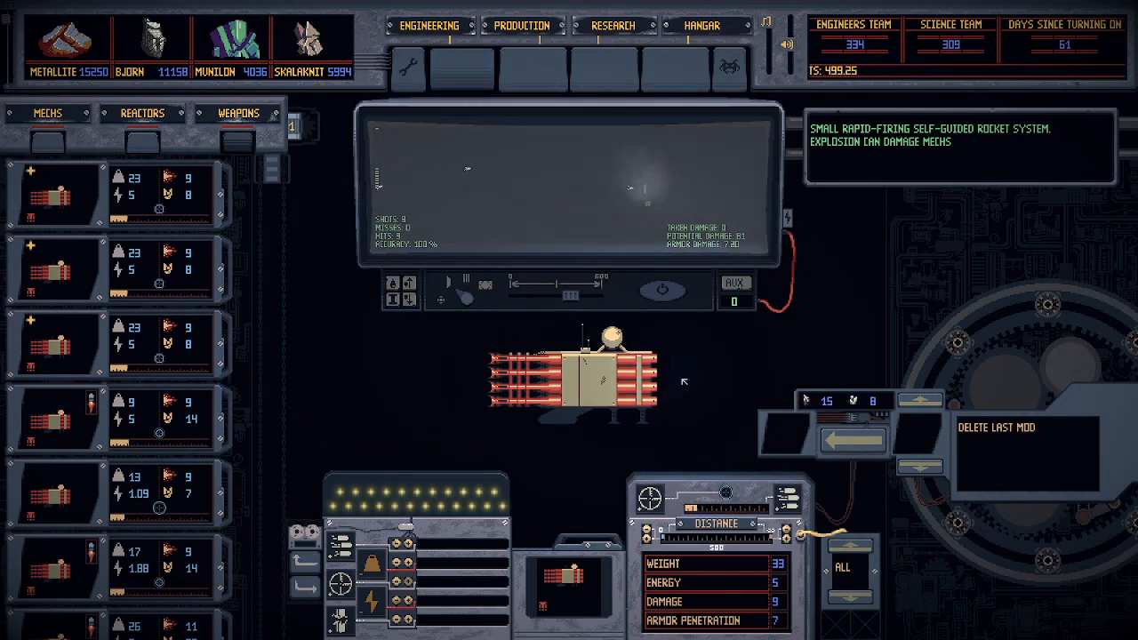
pyautogui.click(662, 291)
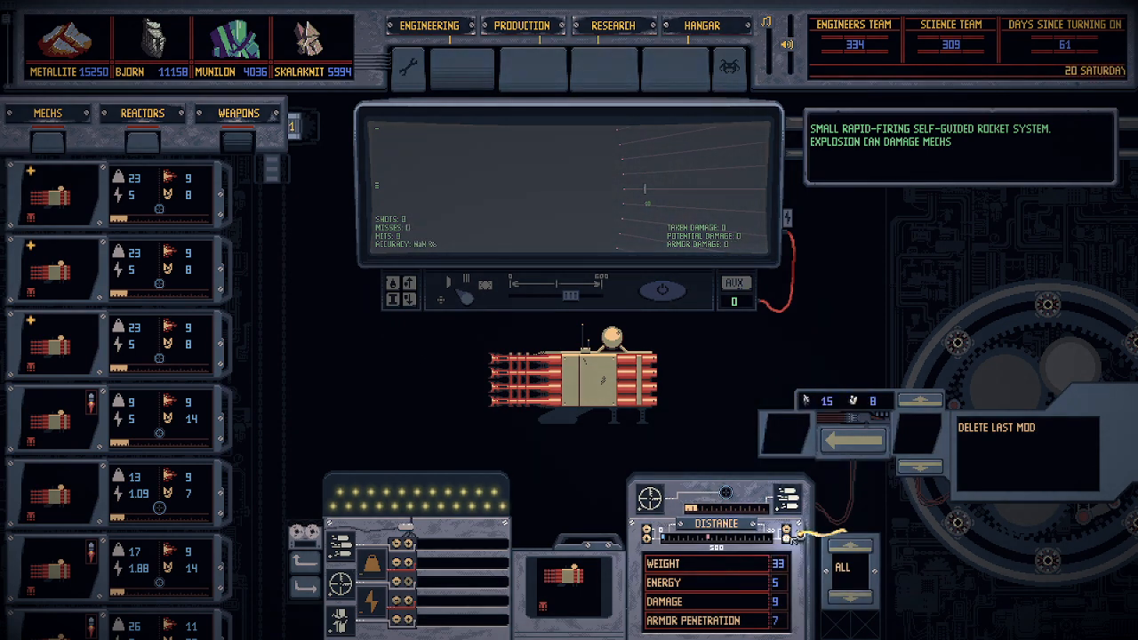
pyautogui.click(658, 291)
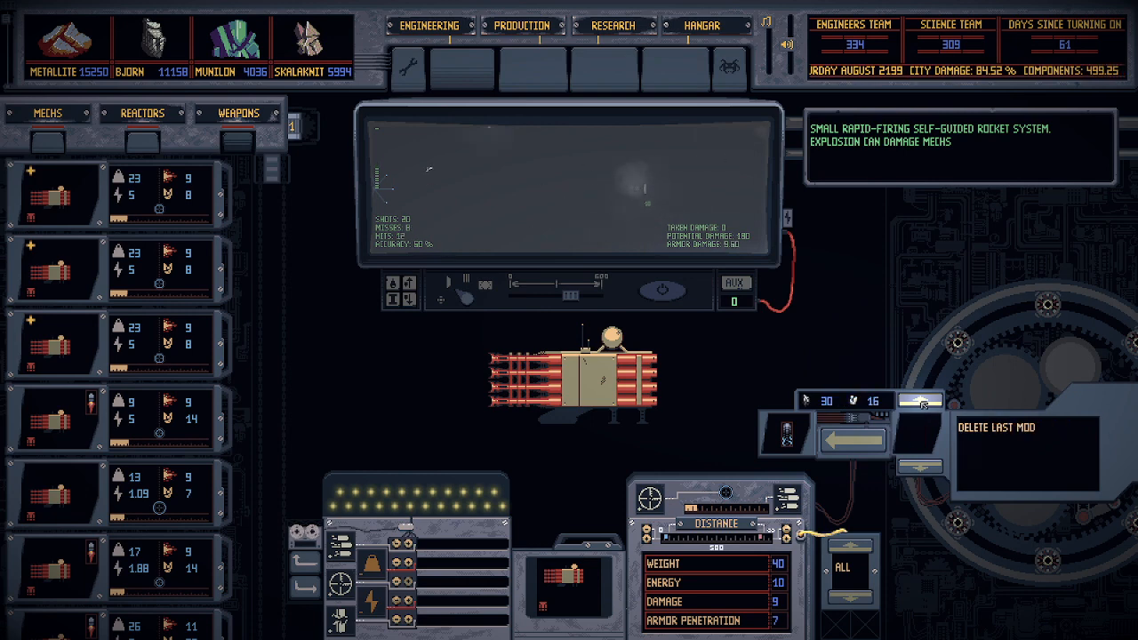
# Revert the rocket modification, returning the system to weight 33 and energy 5.
pyautogui.click(851, 441)
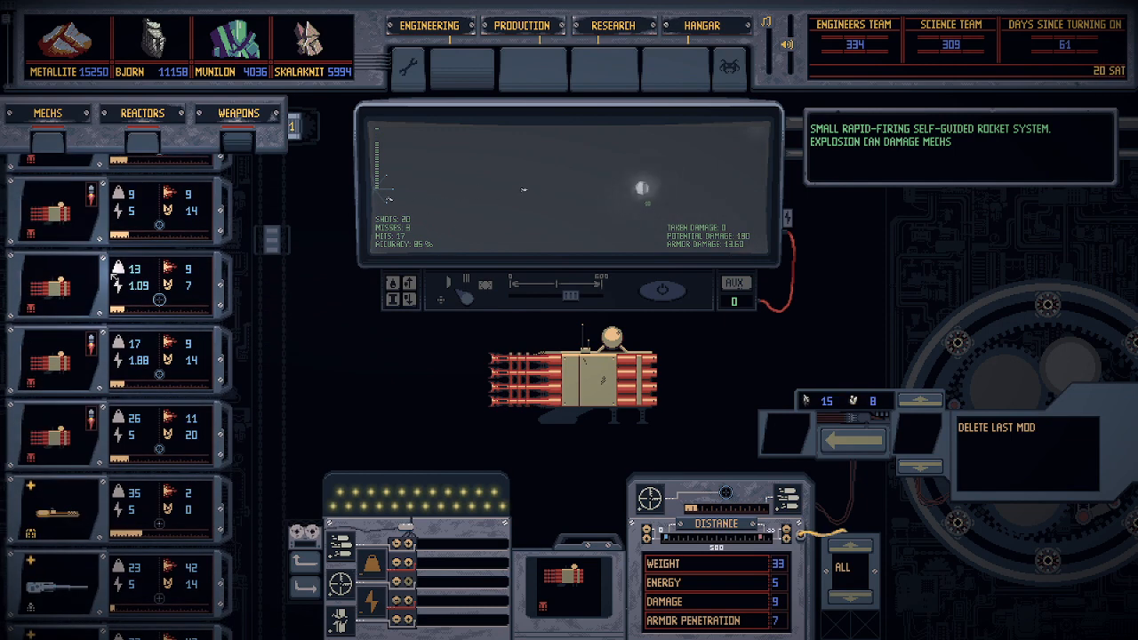
# Scroll down the weapon list toward the 120-mm tank gun.
pyautogui.scroll(-3)
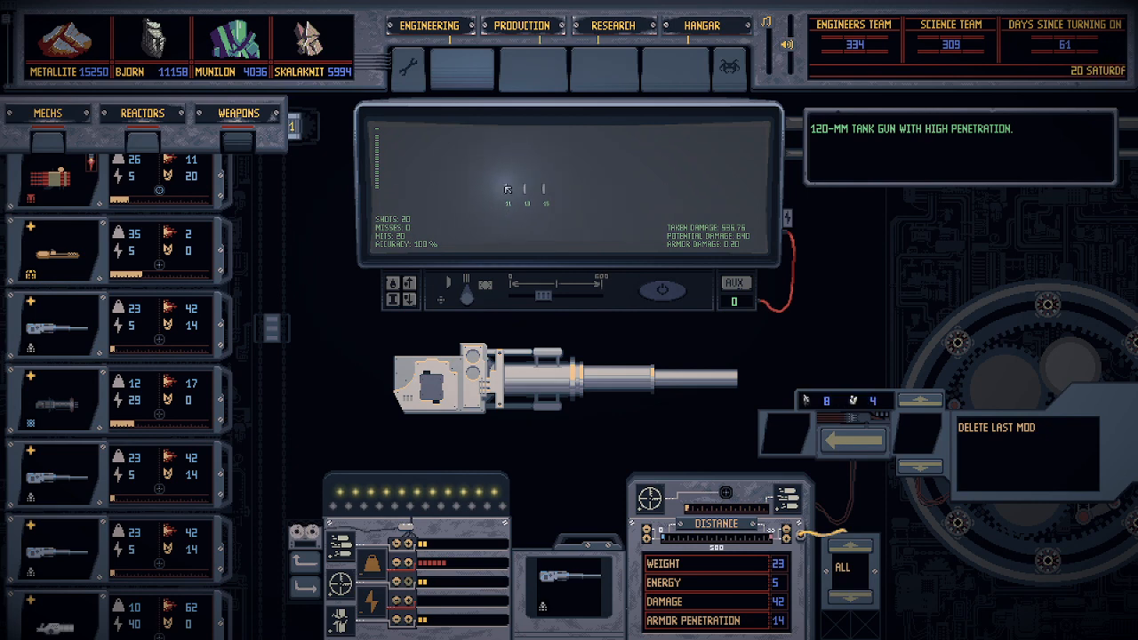
pyautogui.moveTo(585, 190)
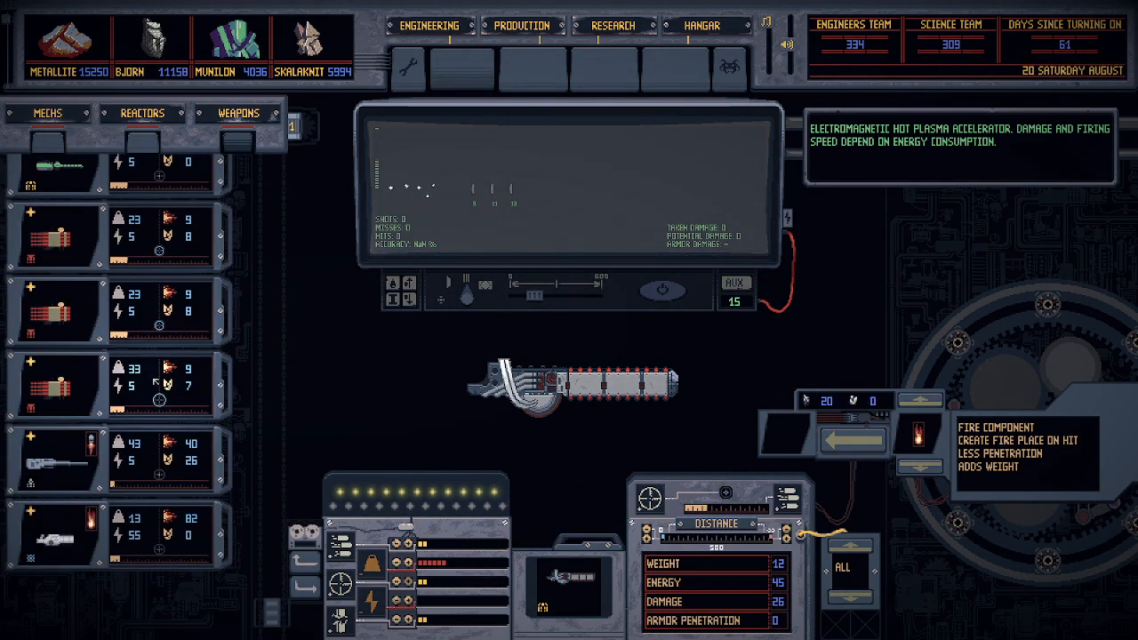
# Scroll down the weapons inventory list with the plasma accelerator loaded.
pyautogui.scroll(-3)
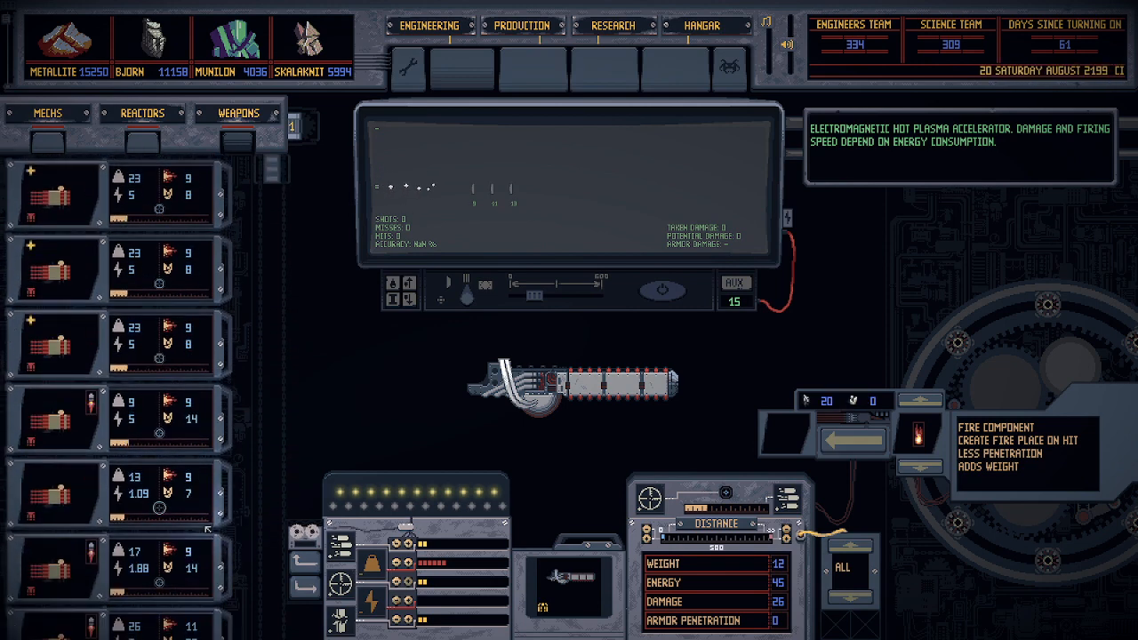